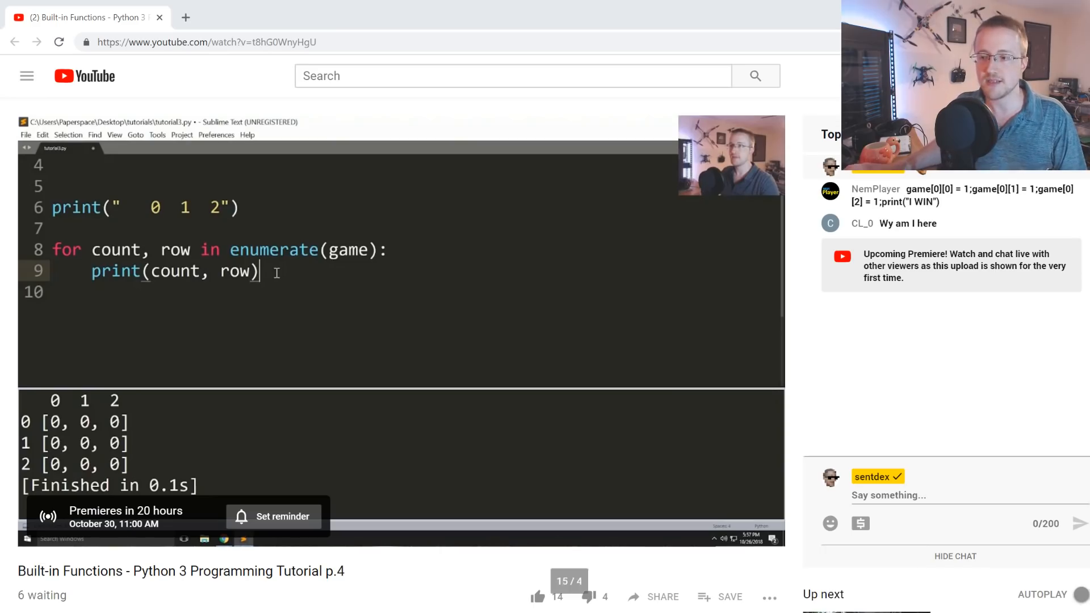
Step: Like the premiere video, raising its like count from 14 to 15
click(541, 596)
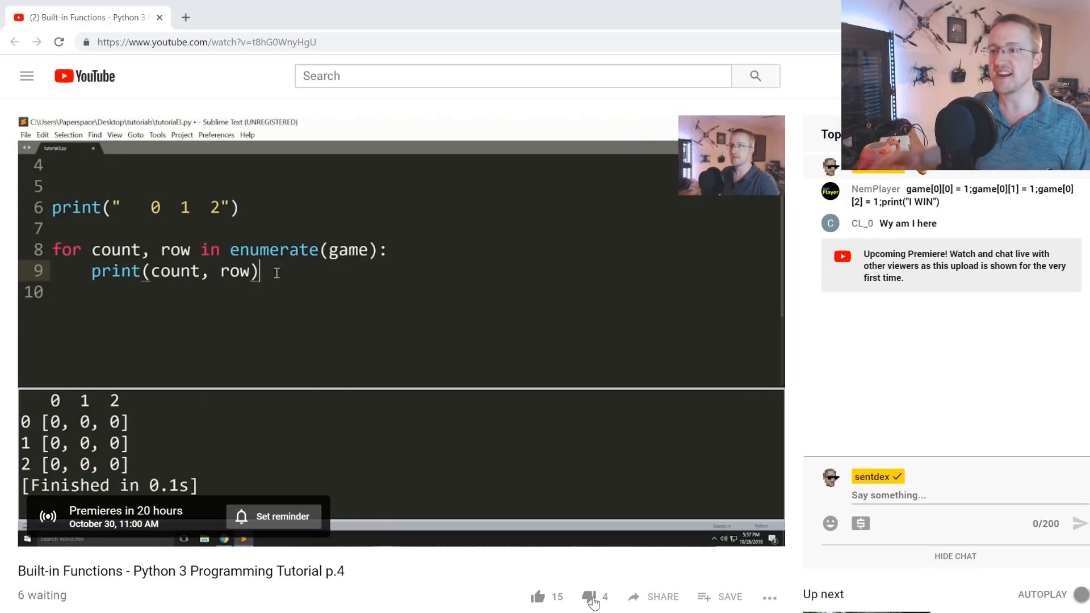
click(590, 597)
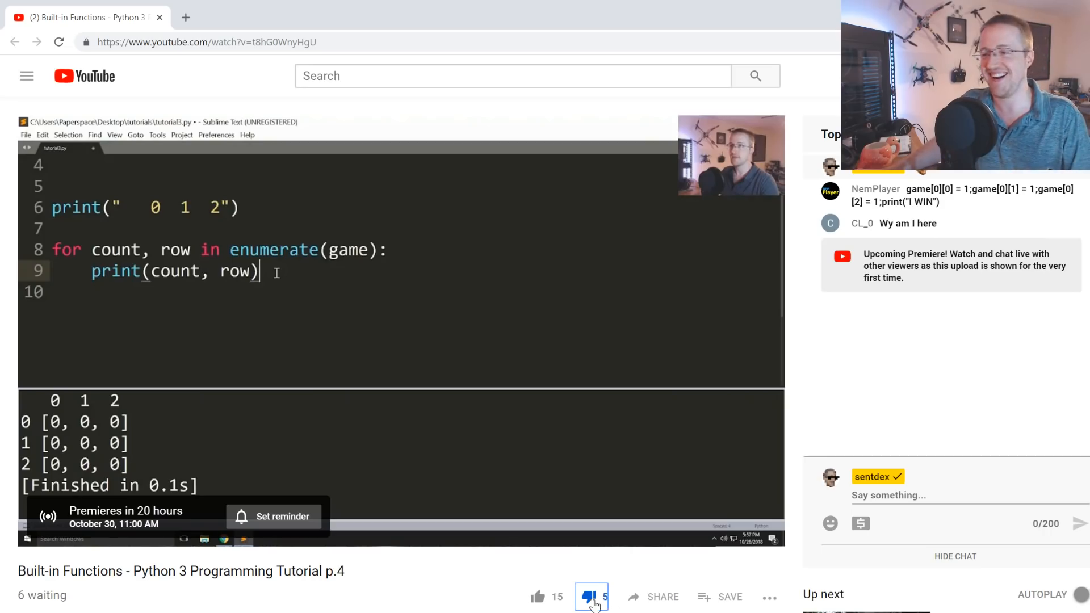
click(589, 596)
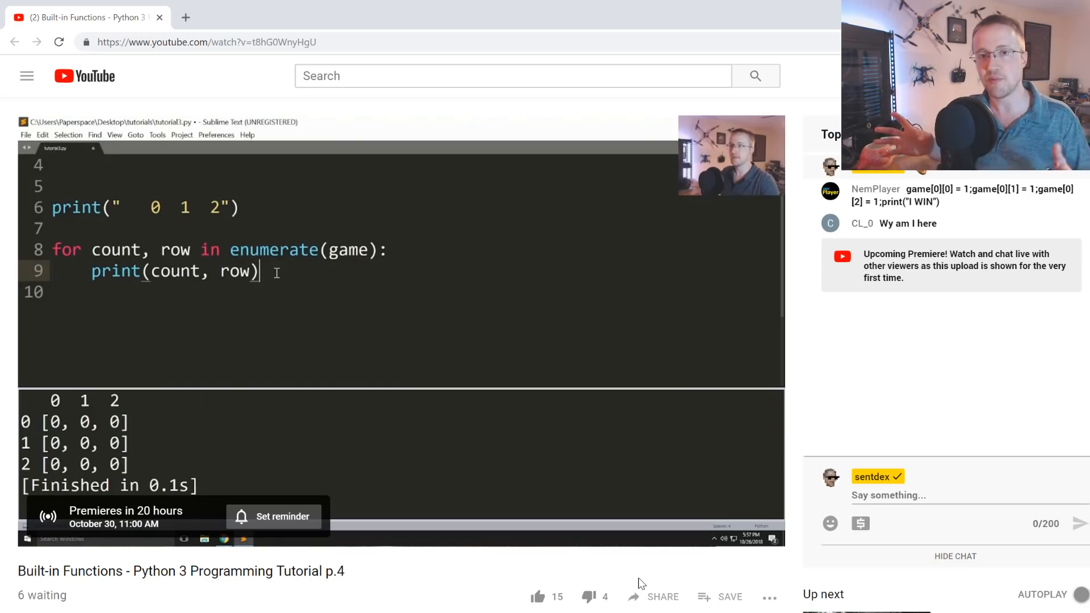
mouse_move(551, 569)
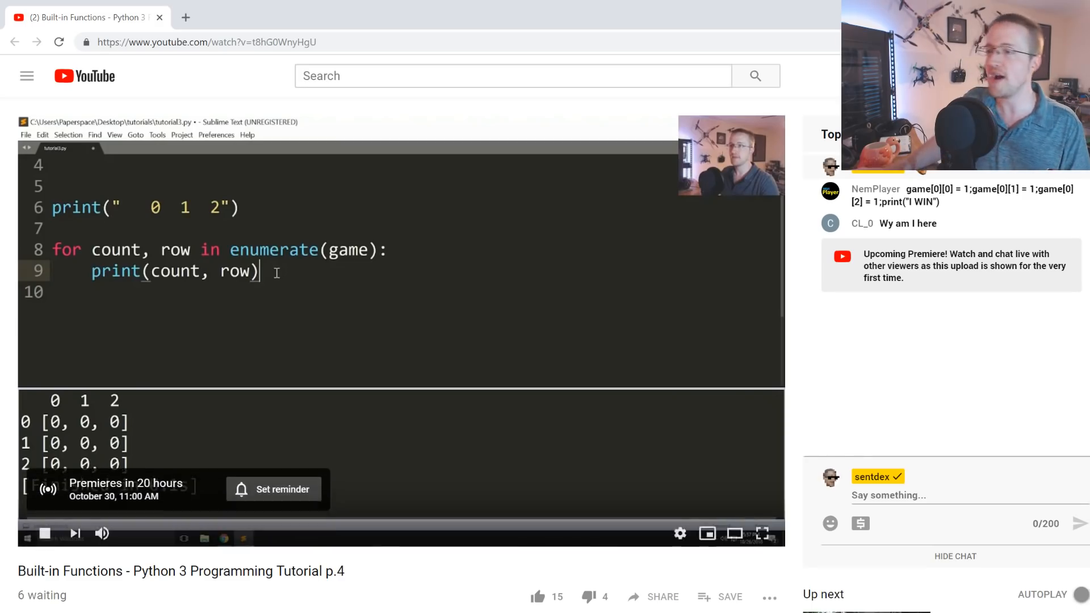
click(588, 597)
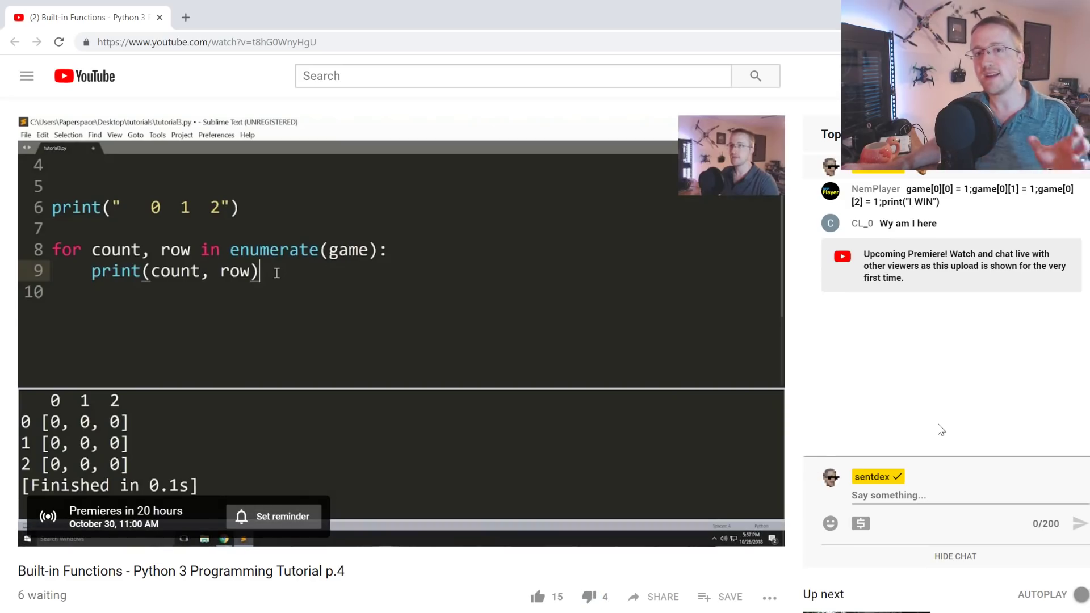
mouse_move(908, 330)
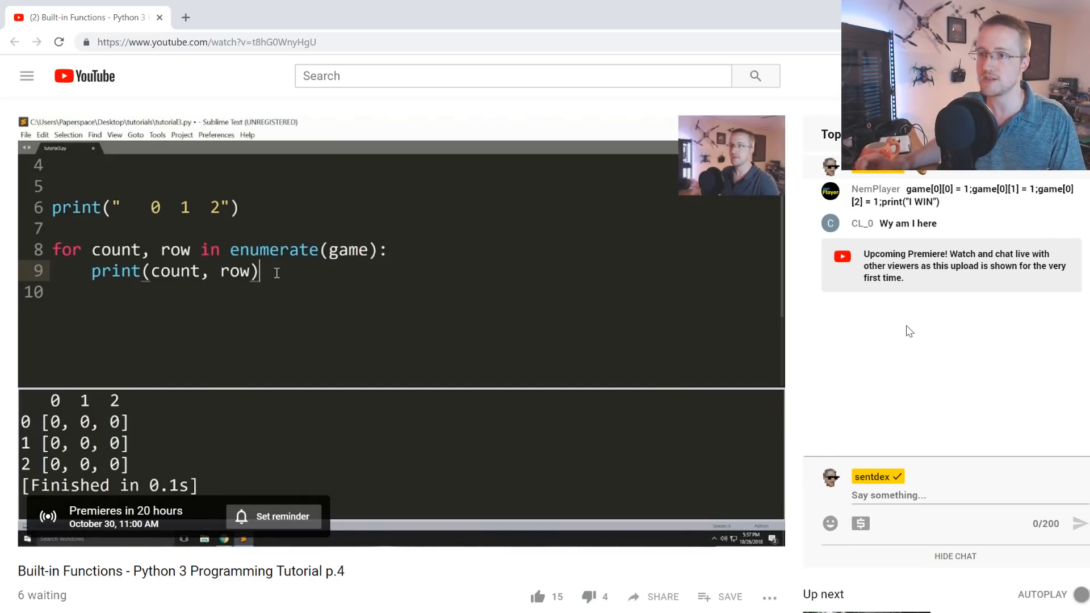